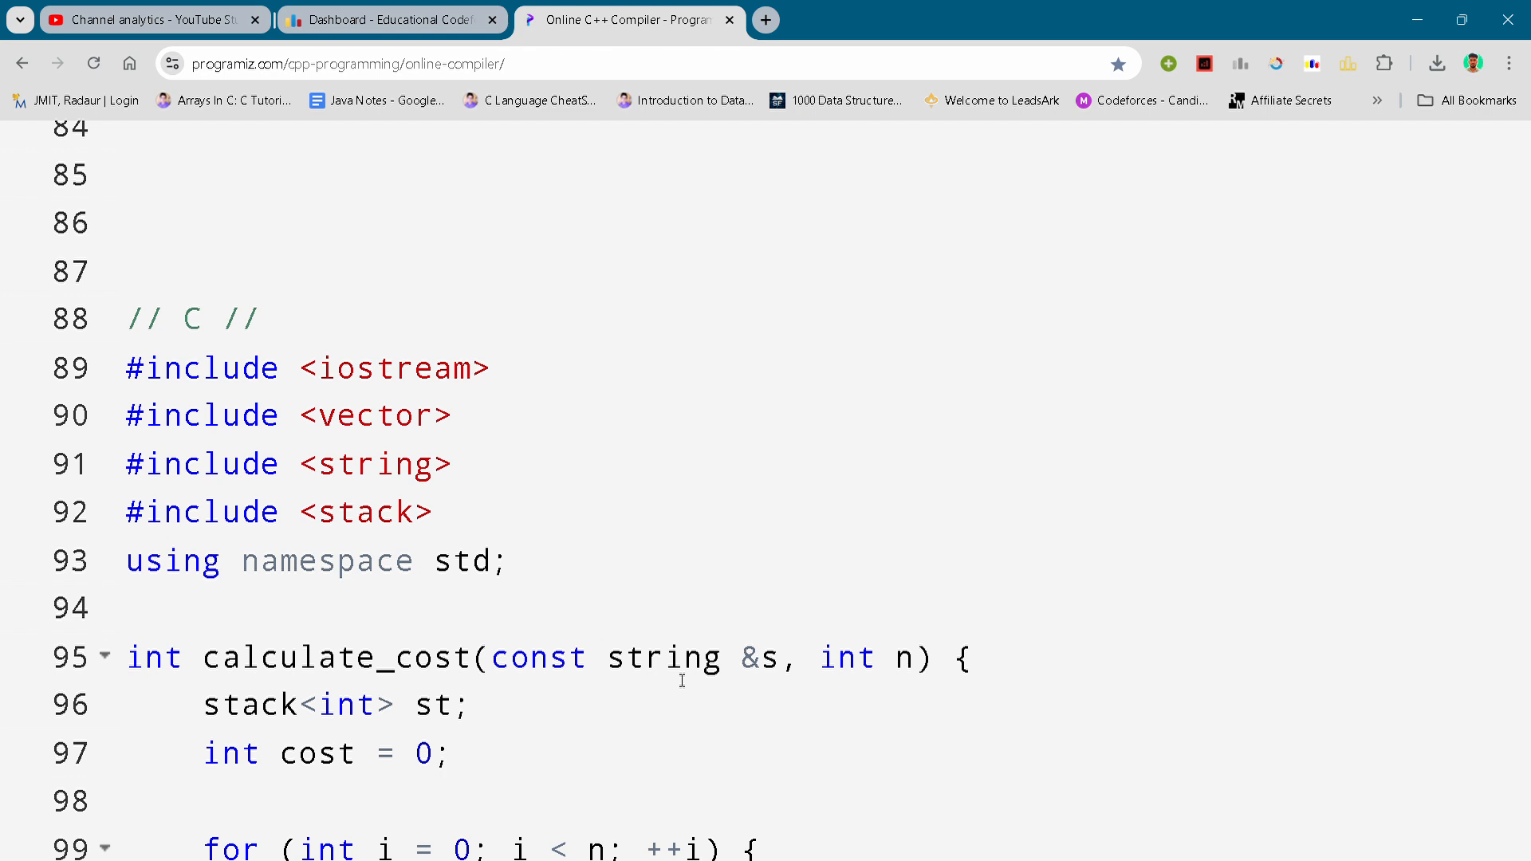
mouse_move(727, 742)
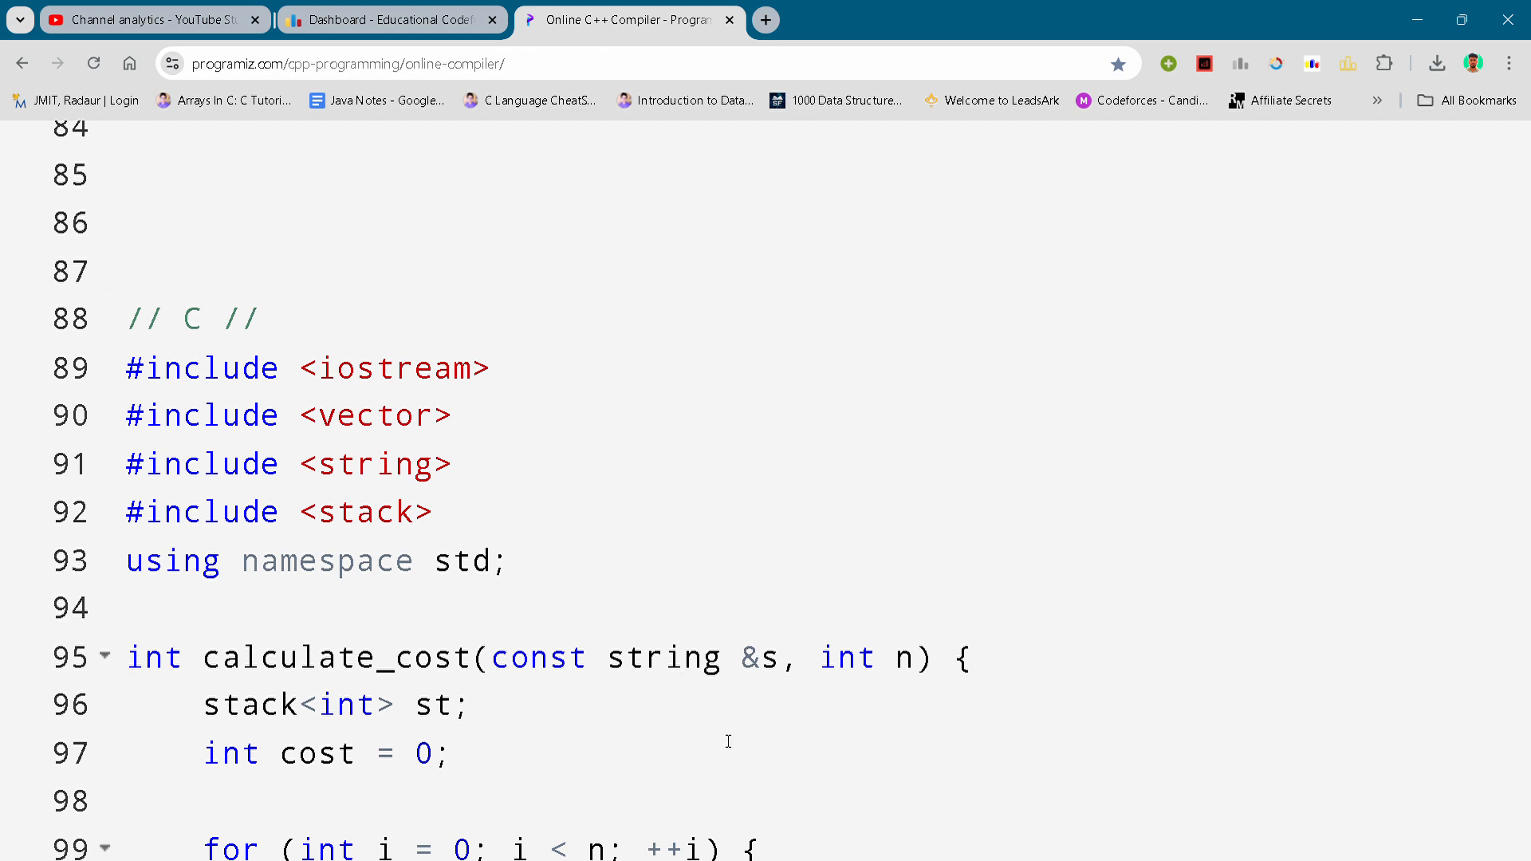
click(625, 655)
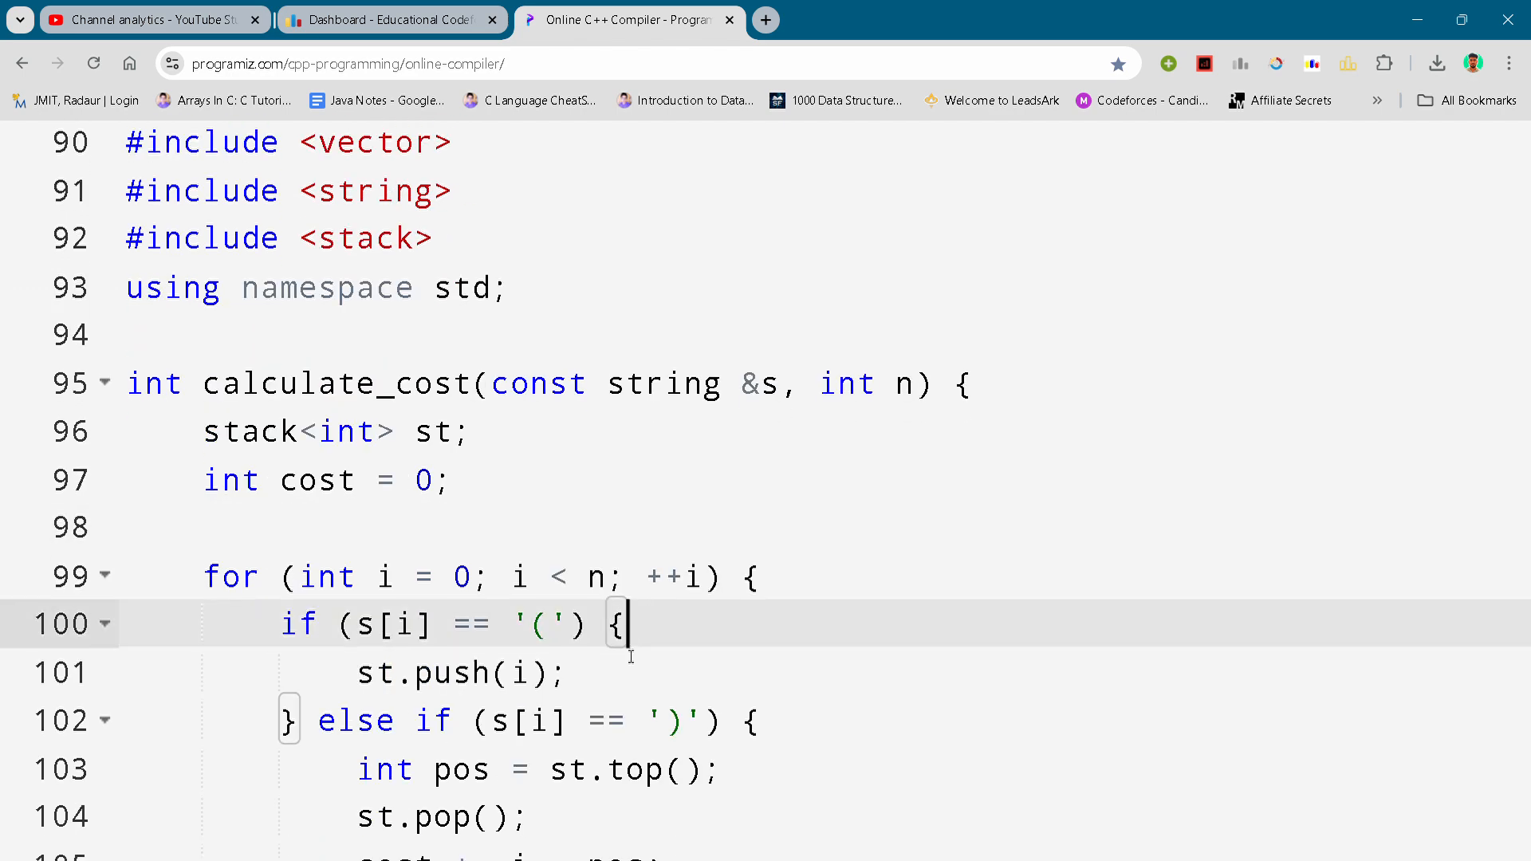
scroll(down, 3)
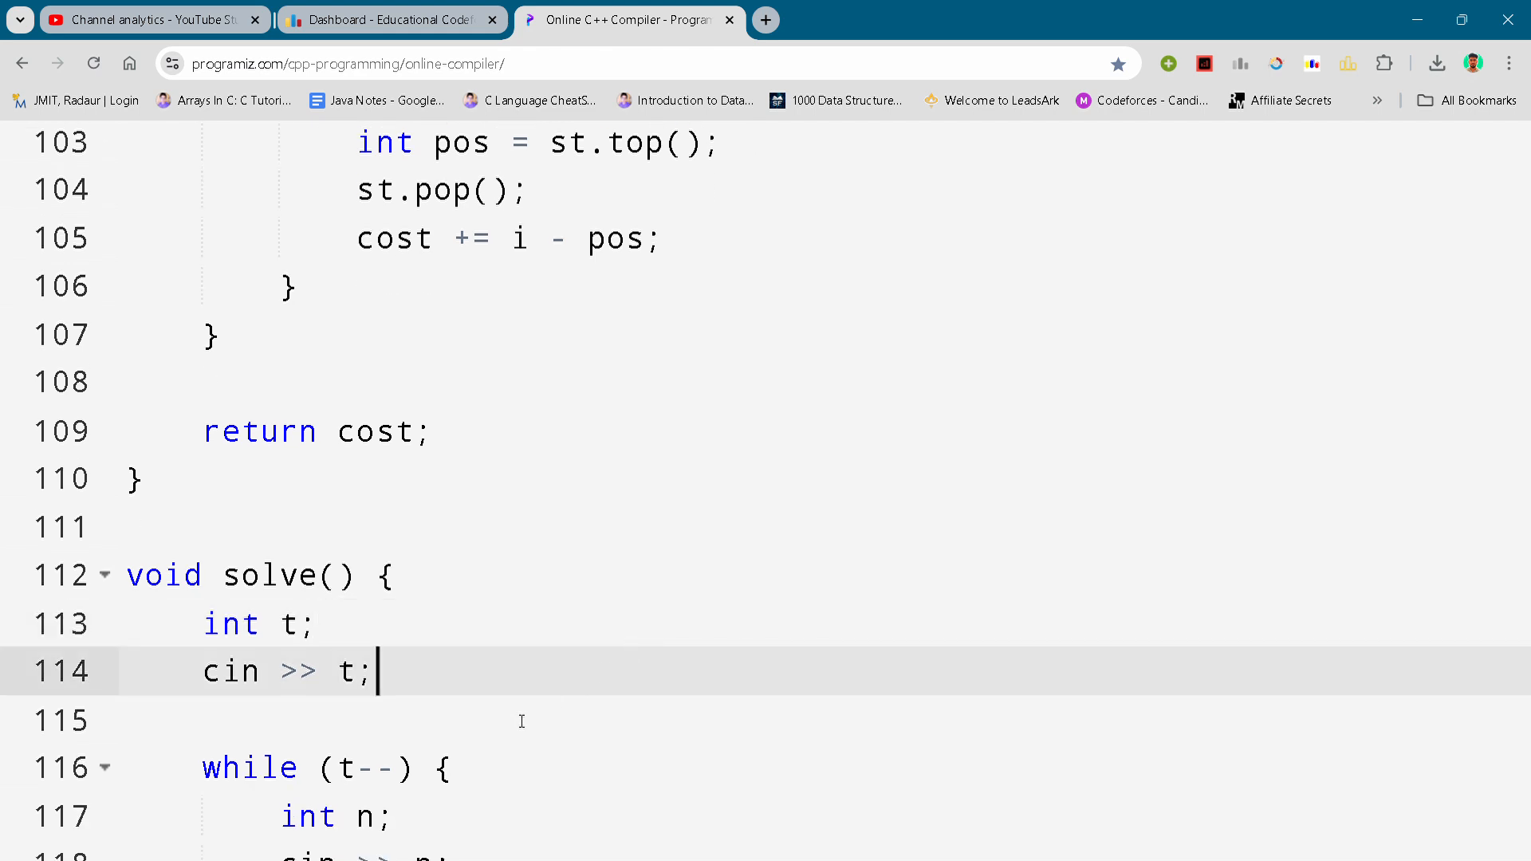
scroll(down, 3)
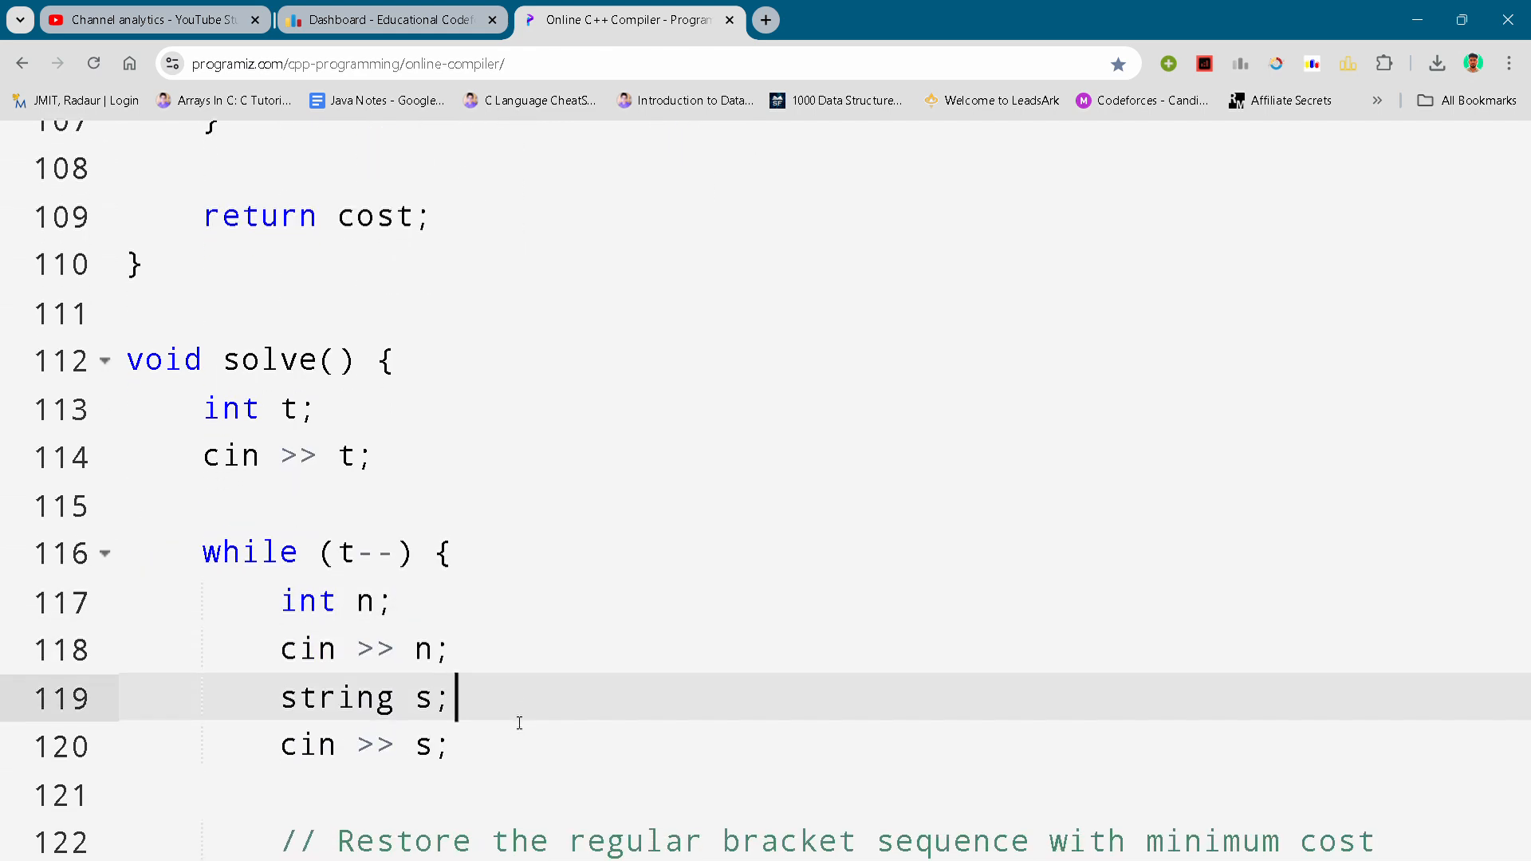
scroll(down, 3)
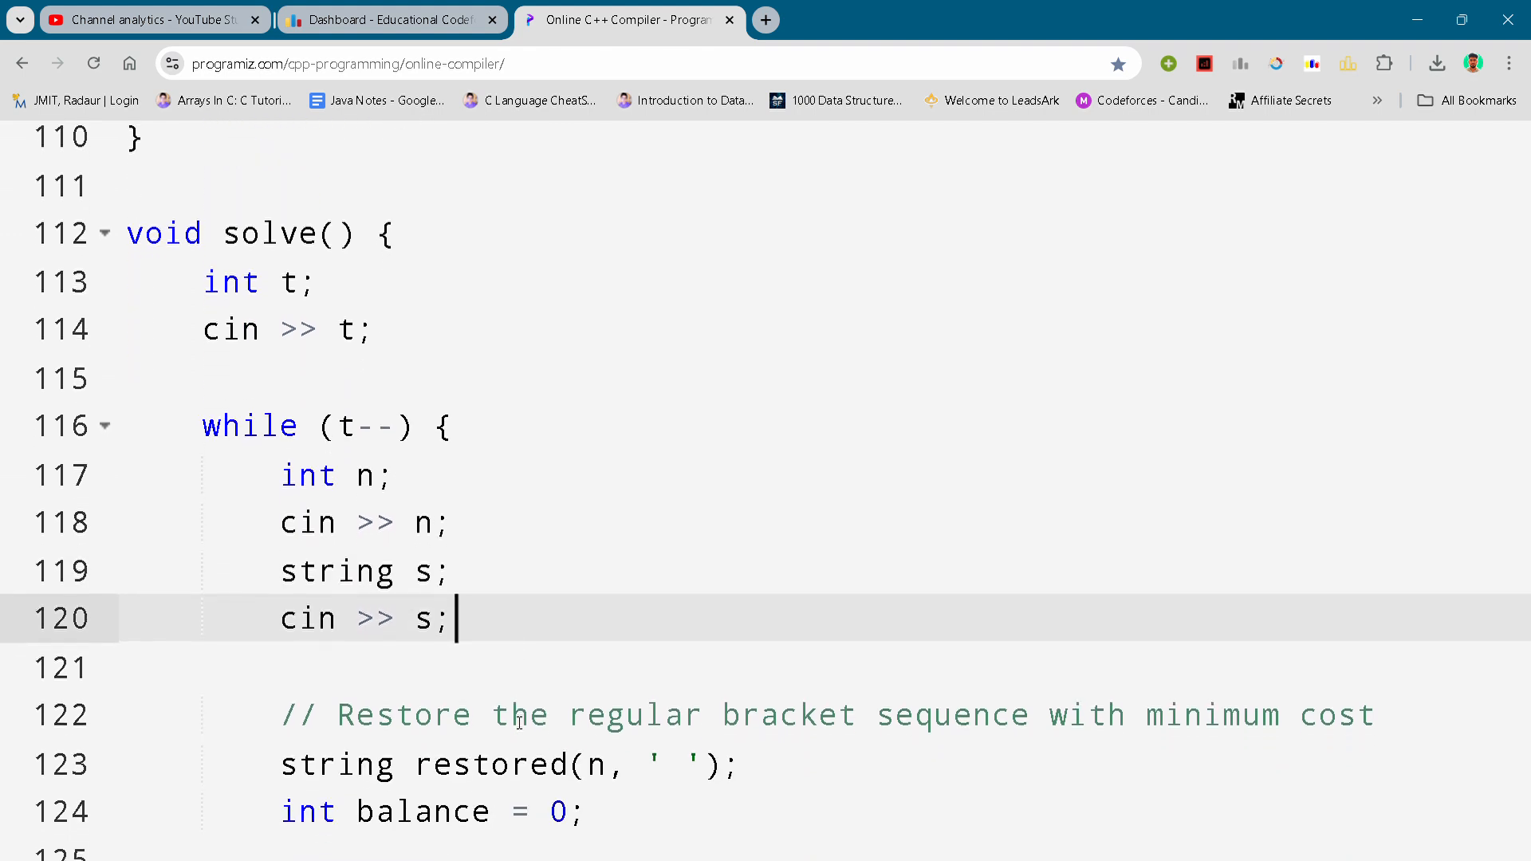
scroll(down, 3)
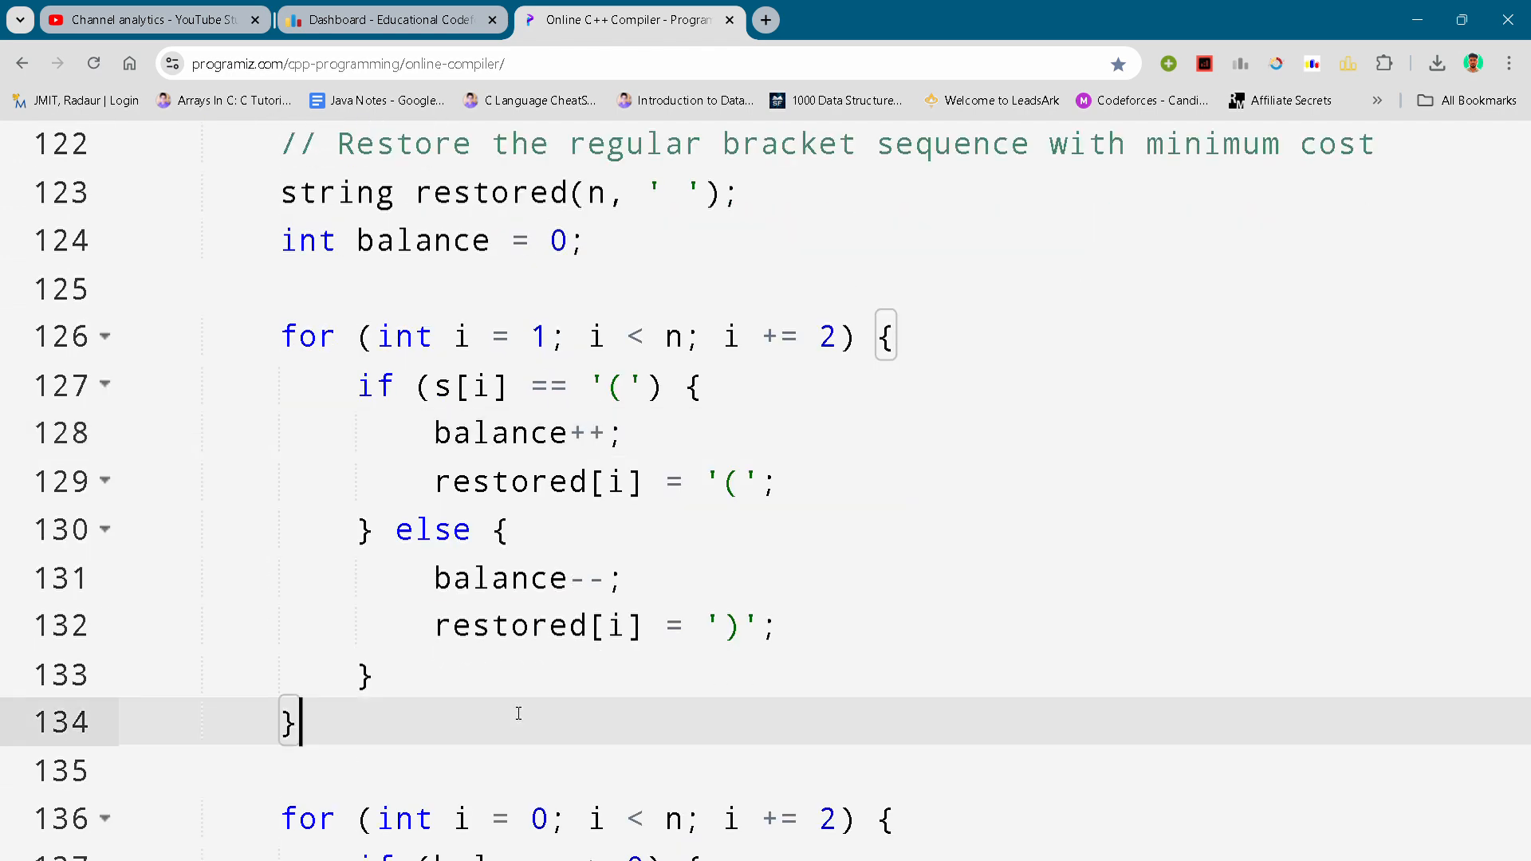
scroll(down, 3)
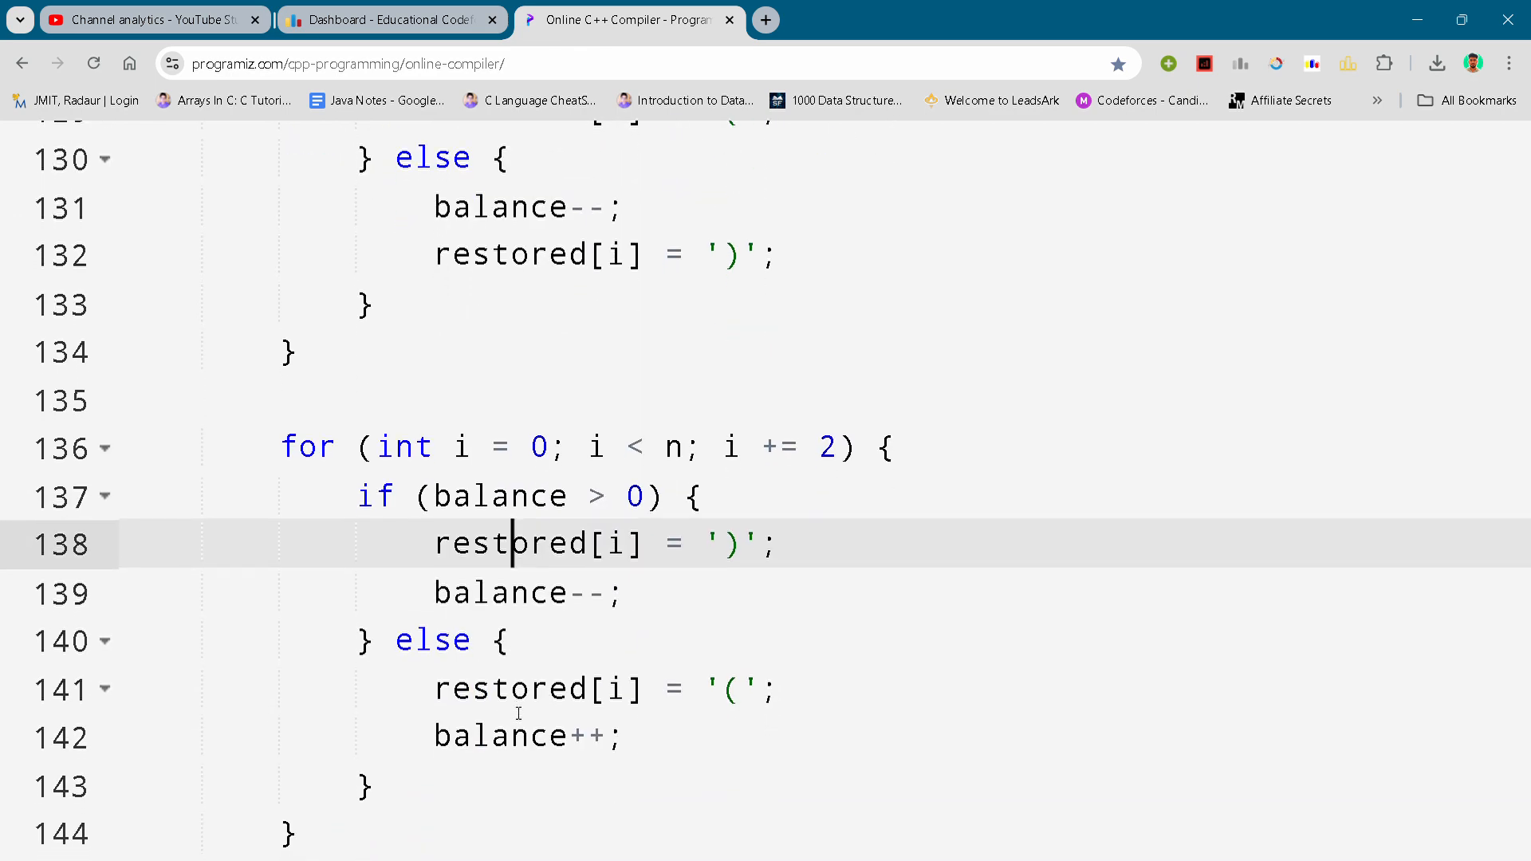
scroll(down, 3)
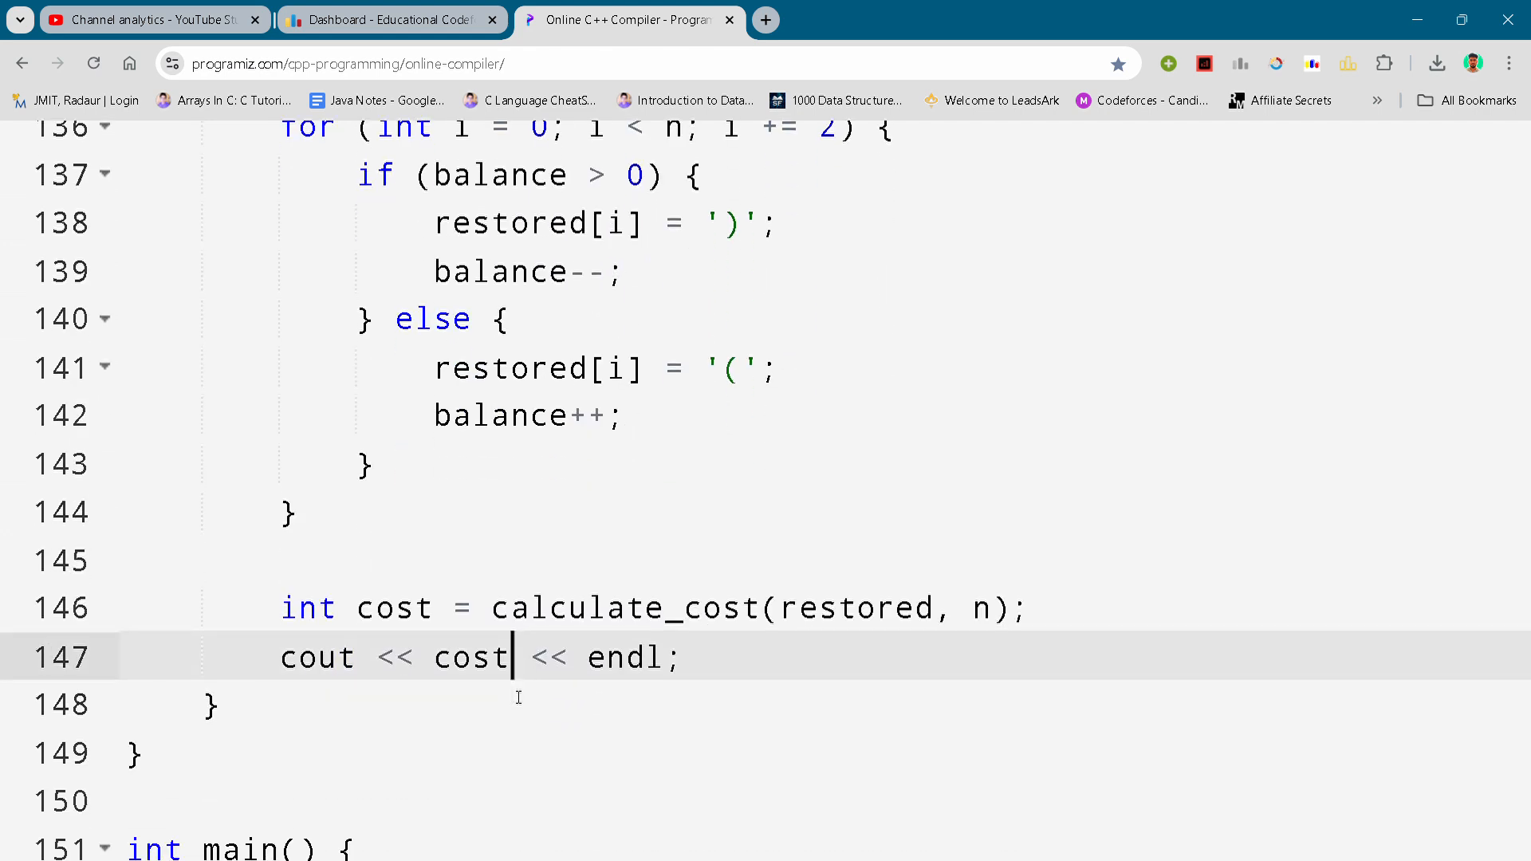
scroll(down, 3)
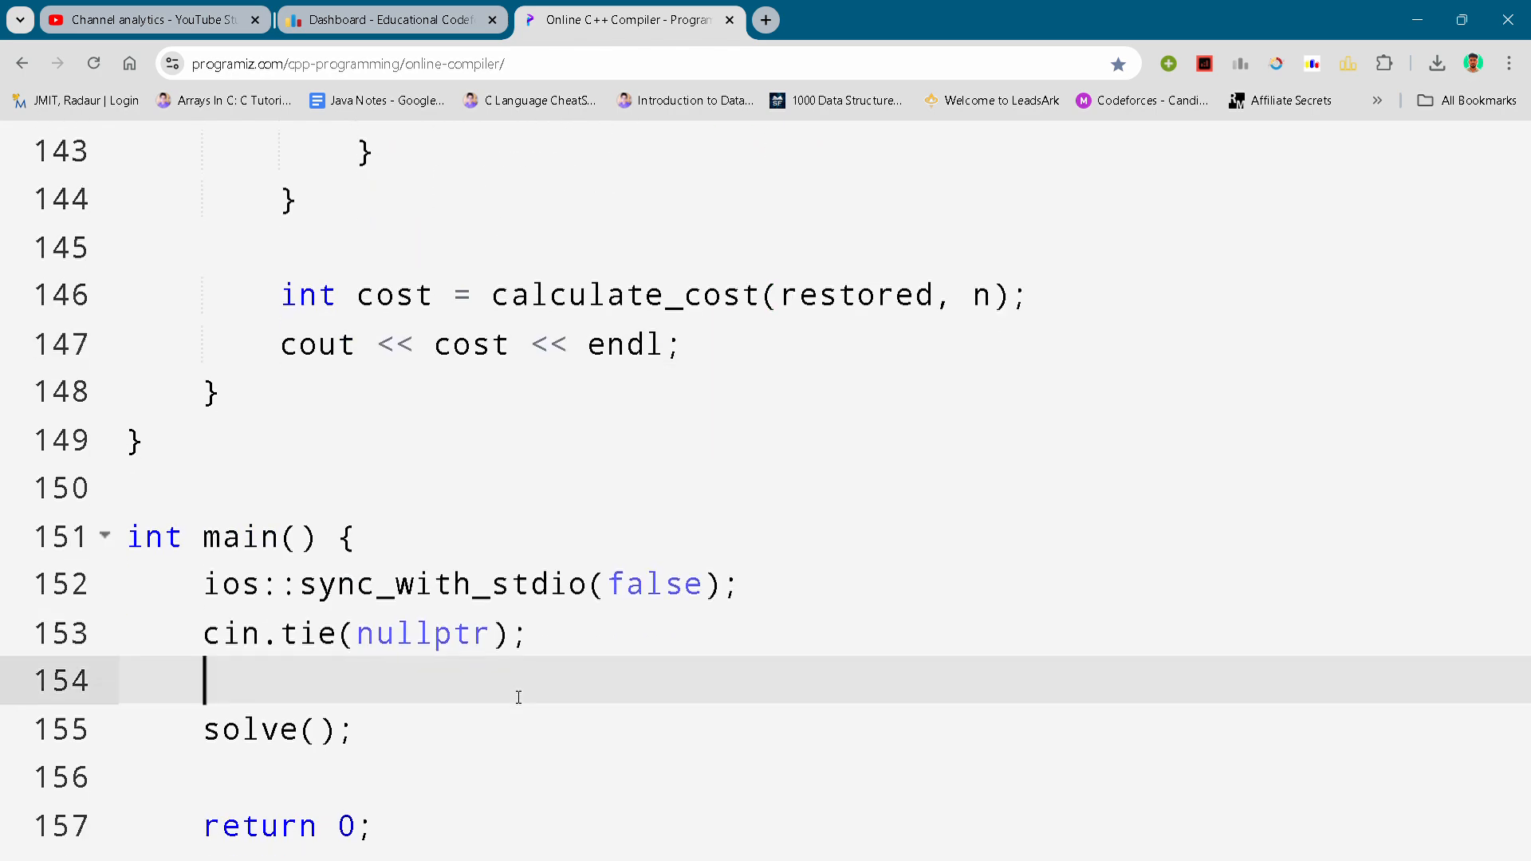